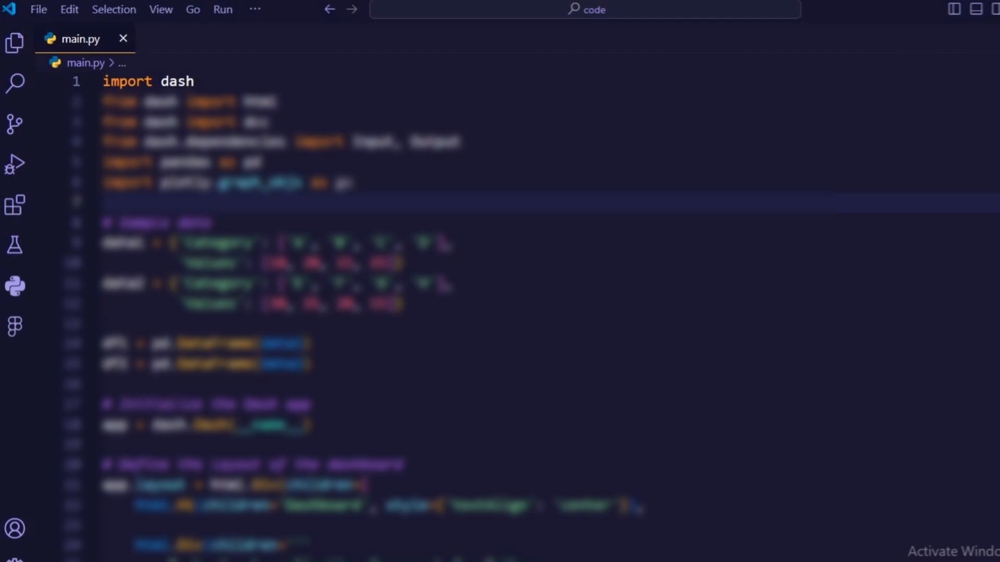
# Import dash html and dcc, pandas as pd, plotly.graph_objs as go, and add '# Sample data'.
pyautogui.write('from dash import html')
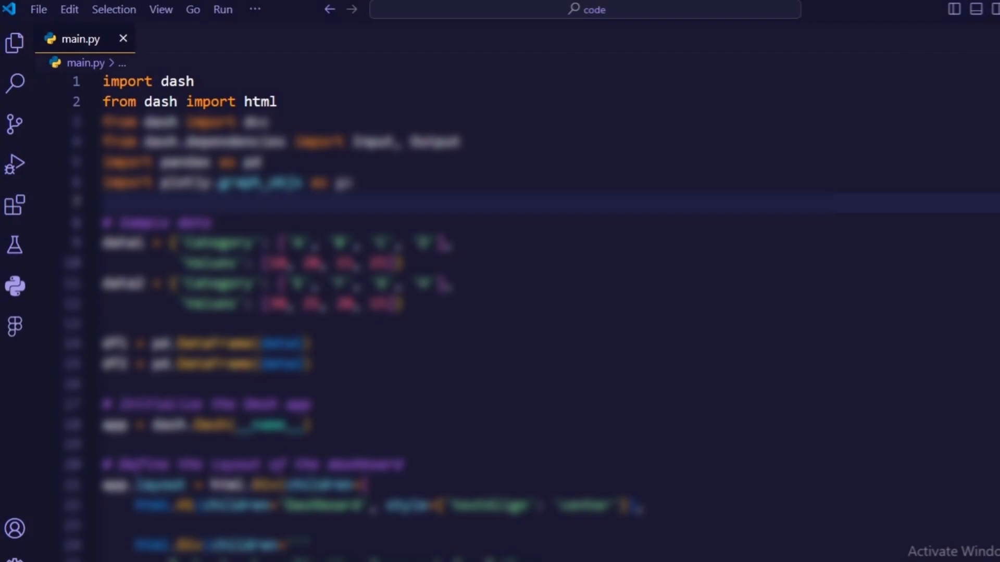
pyautogui.write('from dash import dcc')
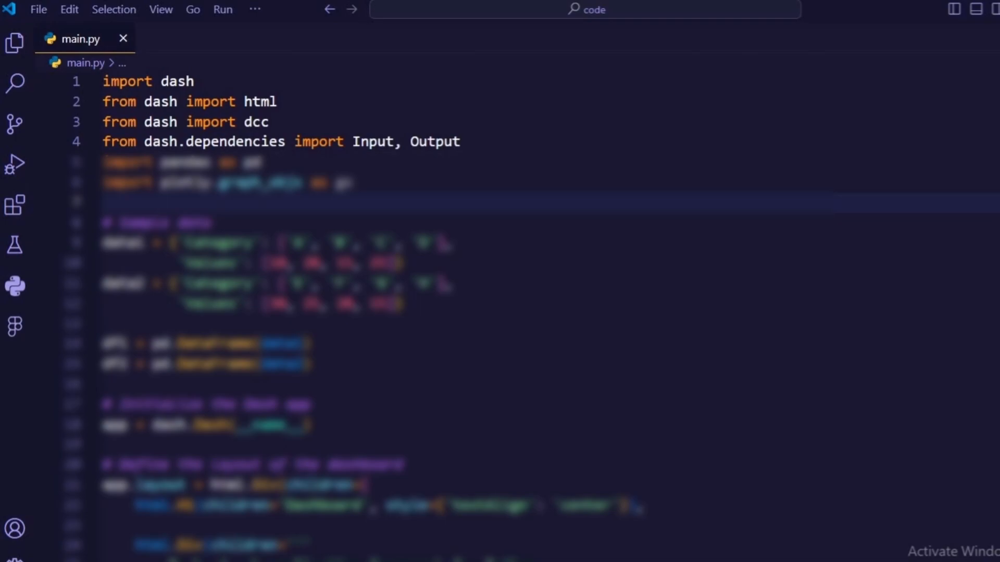
pyautogui.write('import pandas as pd')
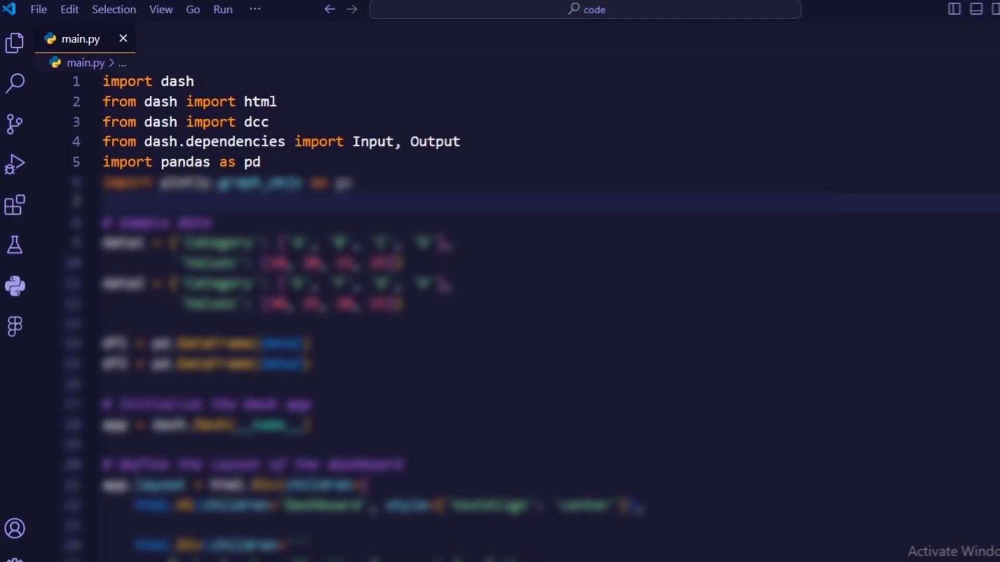
pyautogui.write('import plotly.graph_objs as go')
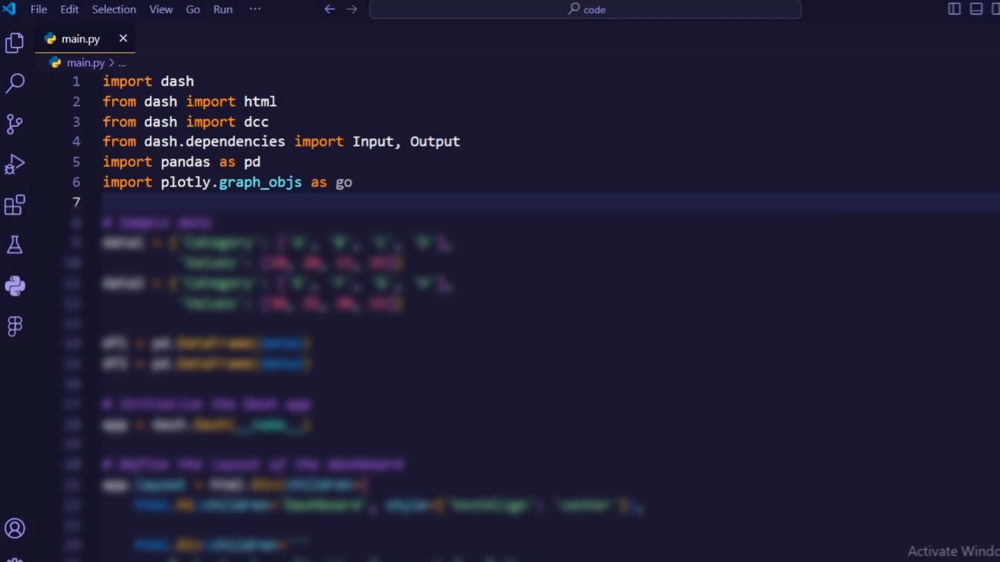
pyautogui.write('# Sample data')
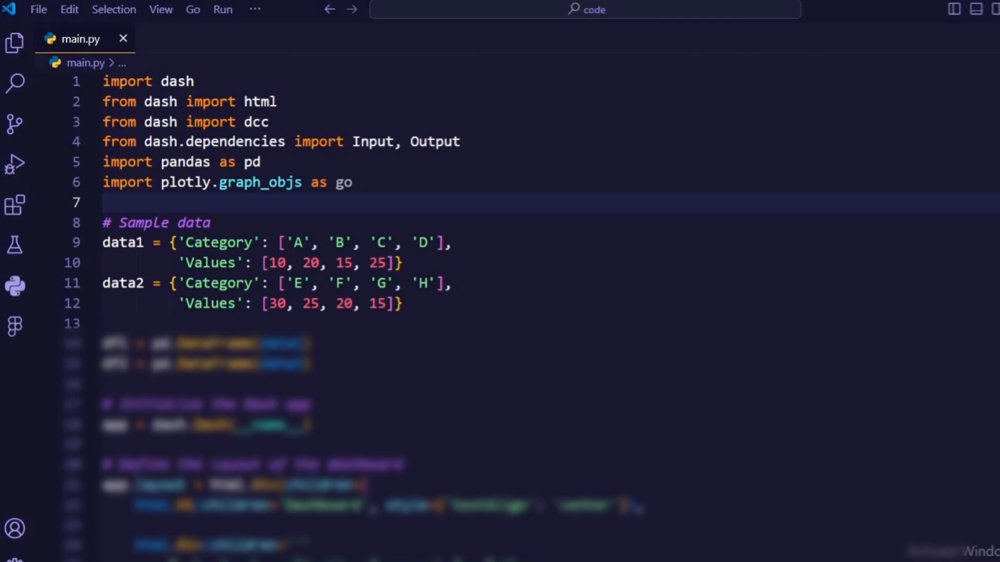
# Create DataFrames df1 and df2 from the data1 and data2 dictionaries.
pyautogui.write('df1 = pd.DataFrame(data1)')
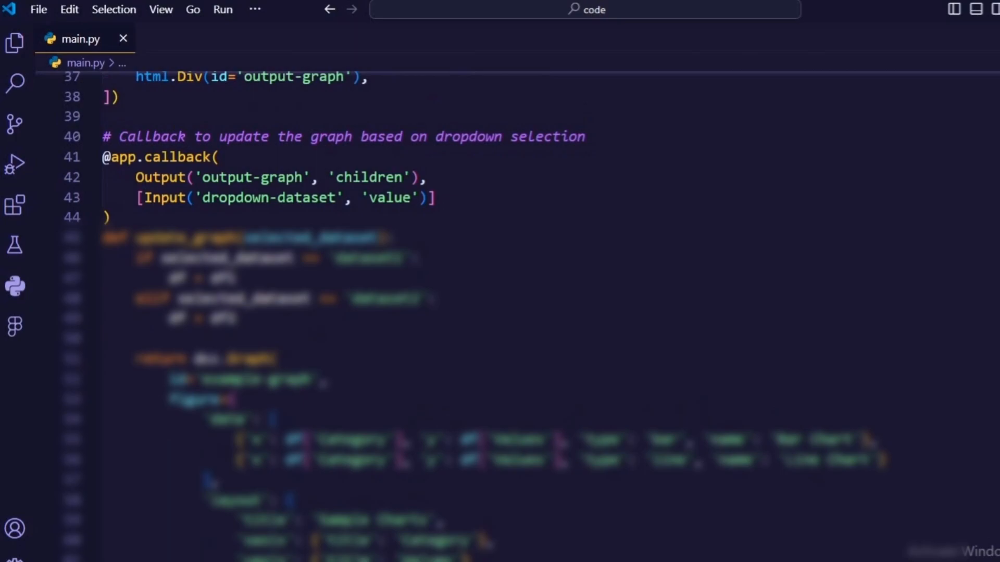
# Define update_graph(selected_dataset), selecting df1 when 'dataset1' is chosen, otherwise df2.
pyautogui.write('def update_graph(selected_dataset):')
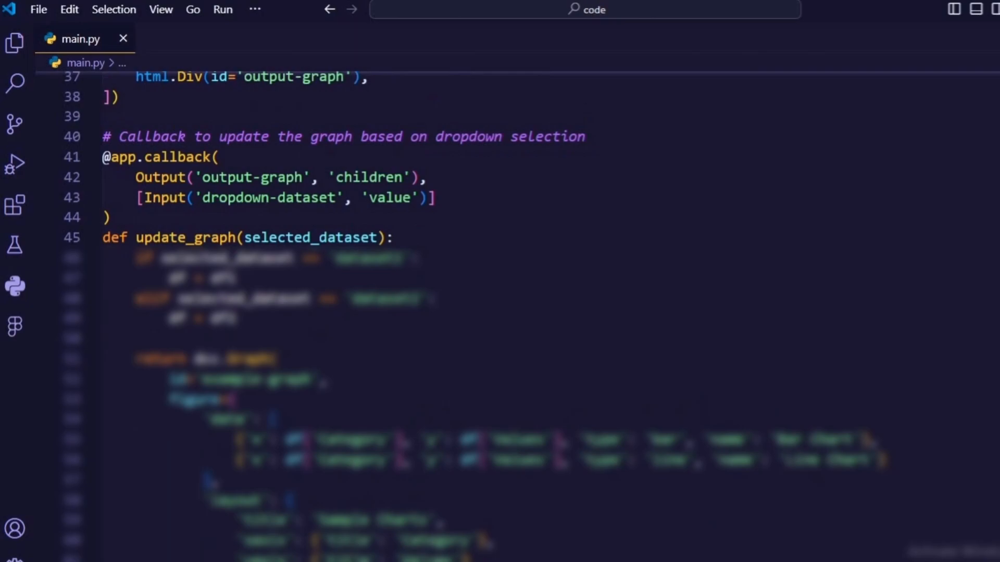
pyautogui.write("if selected_dataset == 'dataset1':")
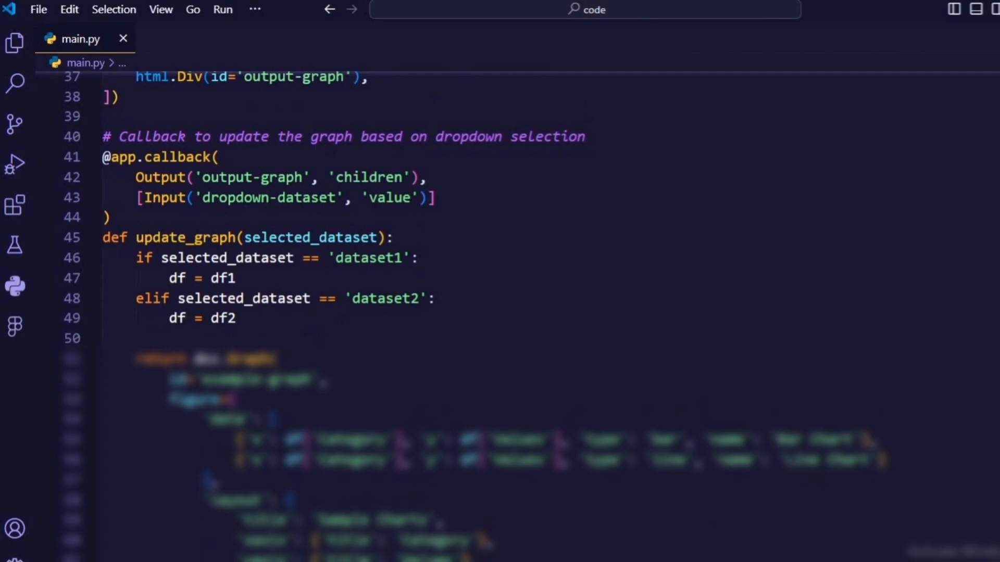
pyautogui.scroll(-3)
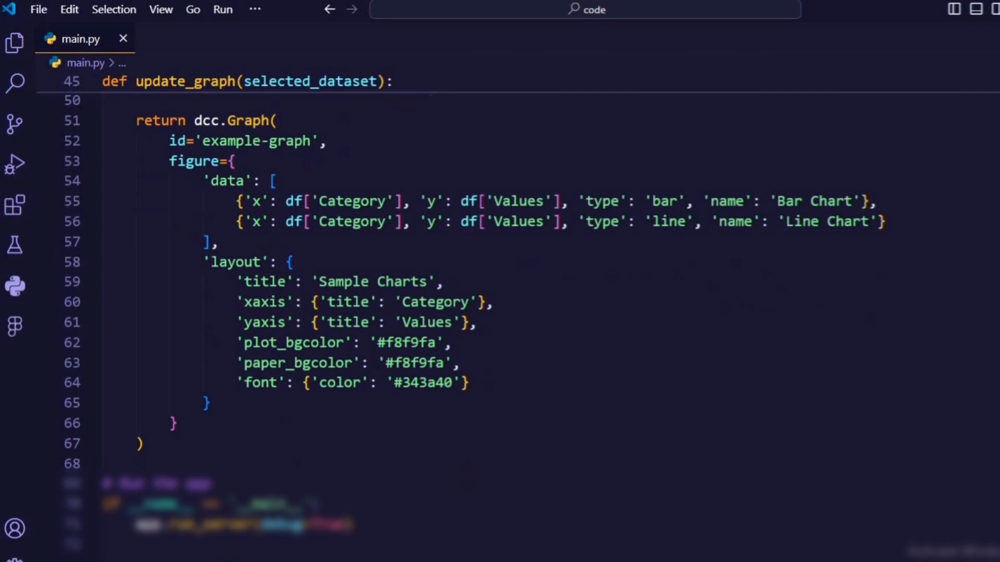
# Add the if __name__ == '__main__' block that runs the Dash server.
pyautogui.scroll(-3)
pyautogui.write('# Run the app')
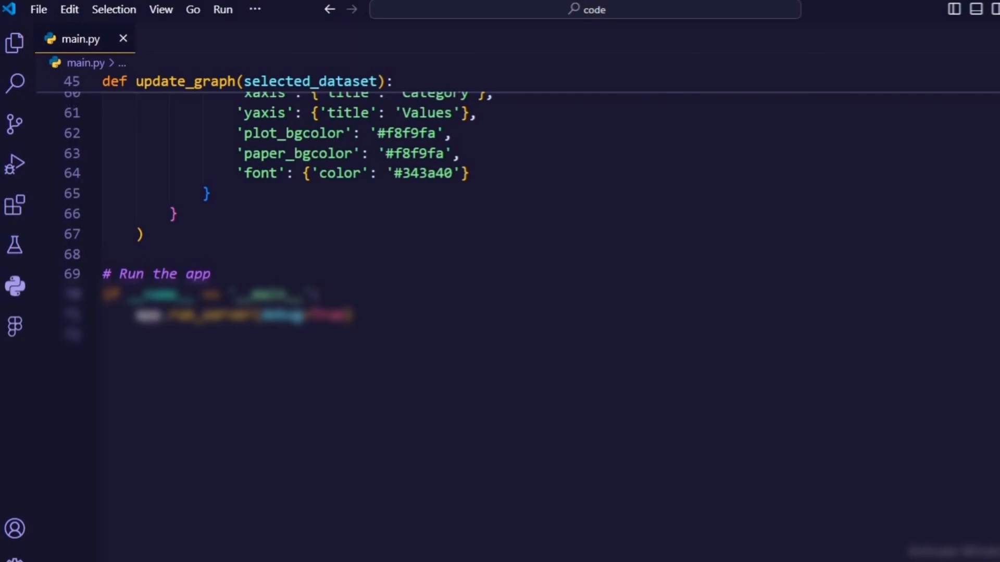
pyautogui.write("if __name__ == '__main__':")
pyautogui.write('python')
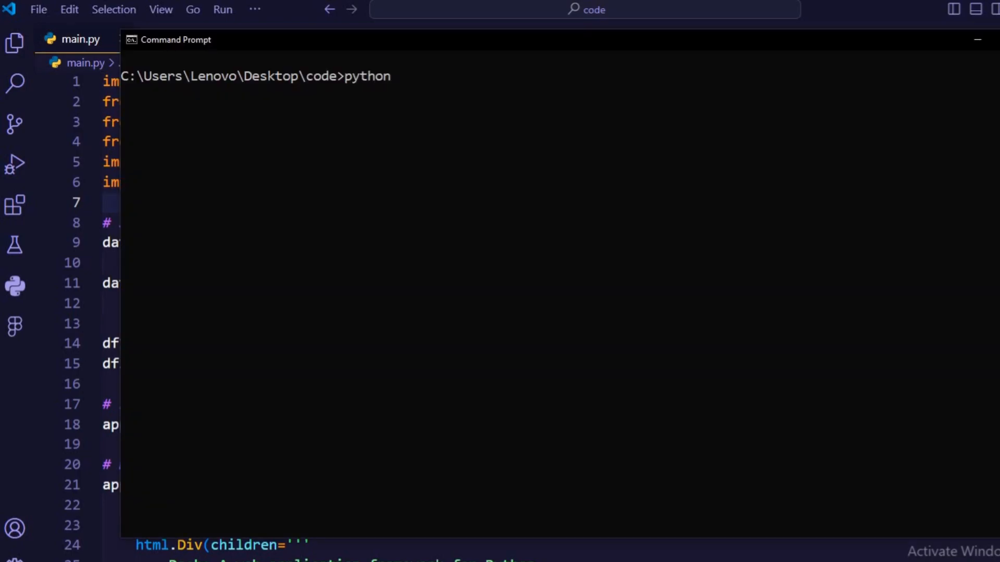
pyautogui.write('main.py')
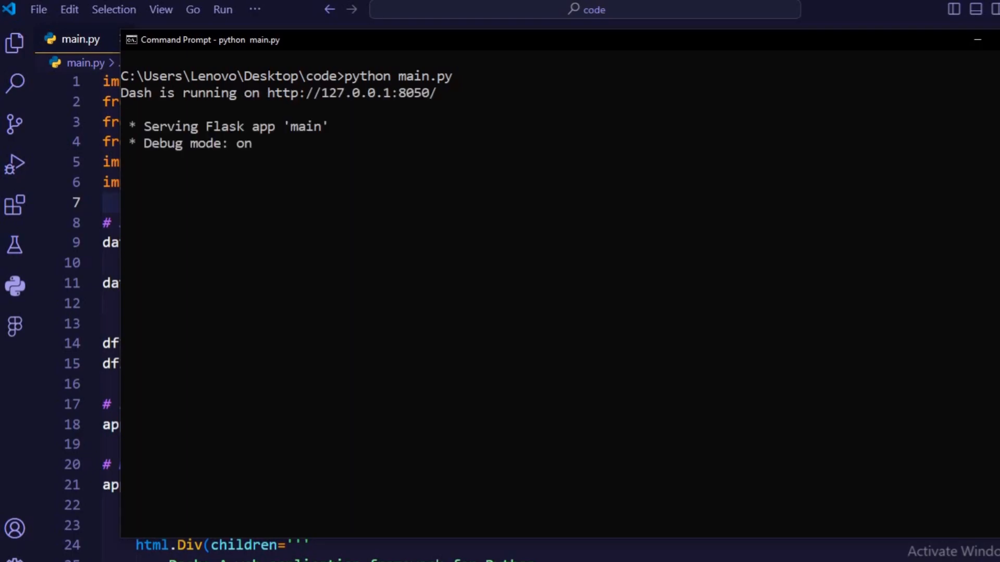
pyautogui.moveTo(443, 96)
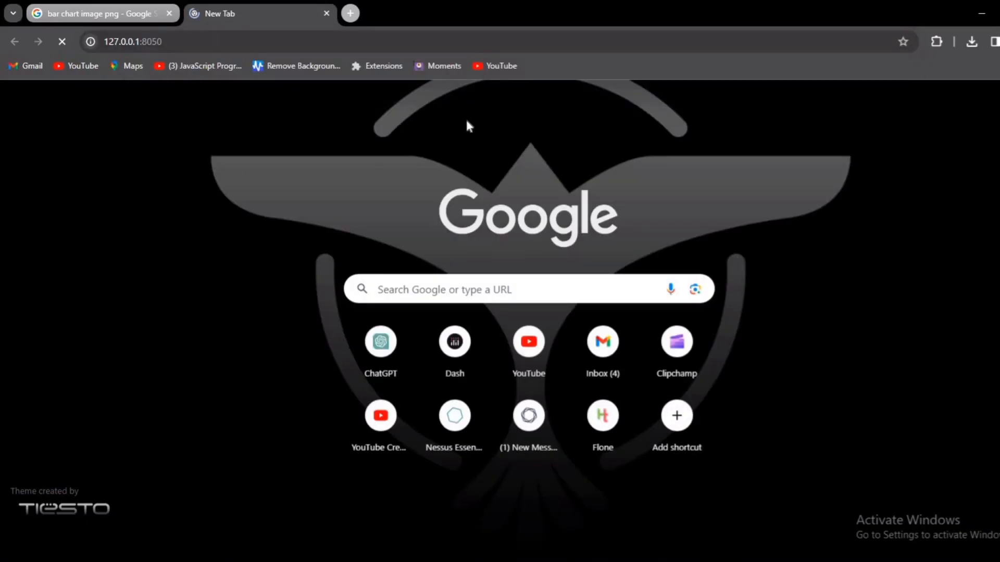
# View the loaded dashboard showing Dataset 1 bar and line charts for categories A–D.
pyautogui.click(454, 341)
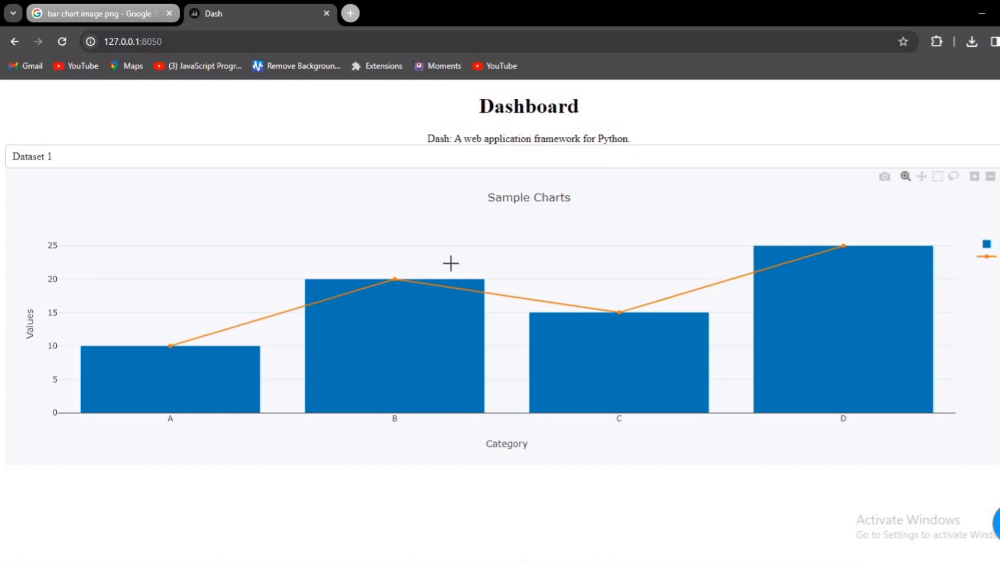
pyautogui.moveTo(297, 330)
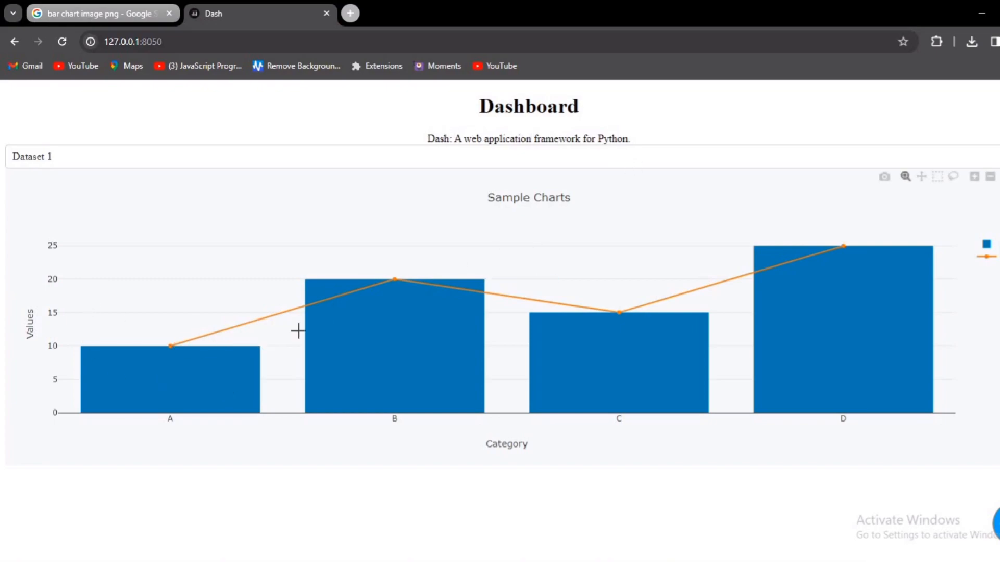
pyautogui.moveTo(879, 224)
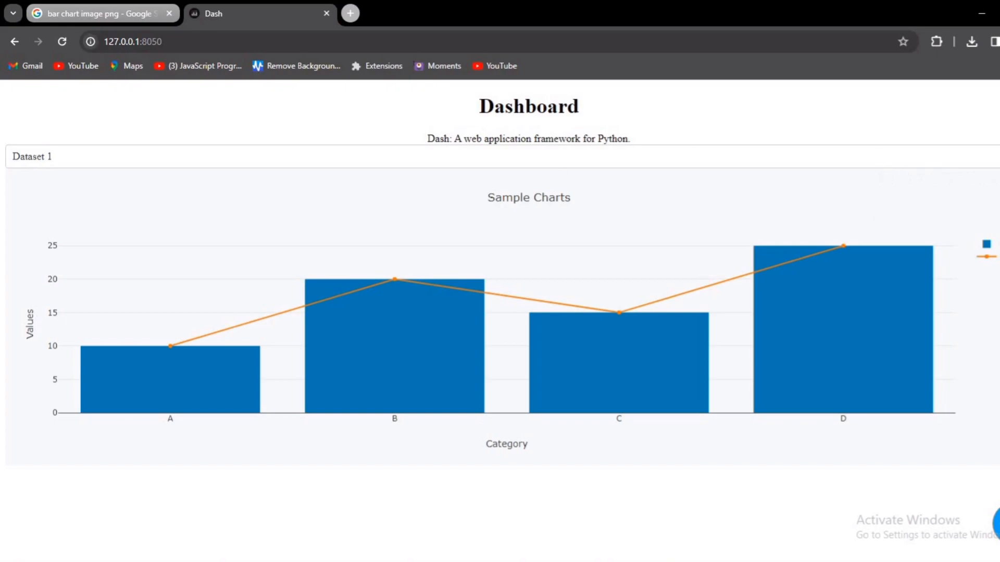
pyautogui.click(32, 156)
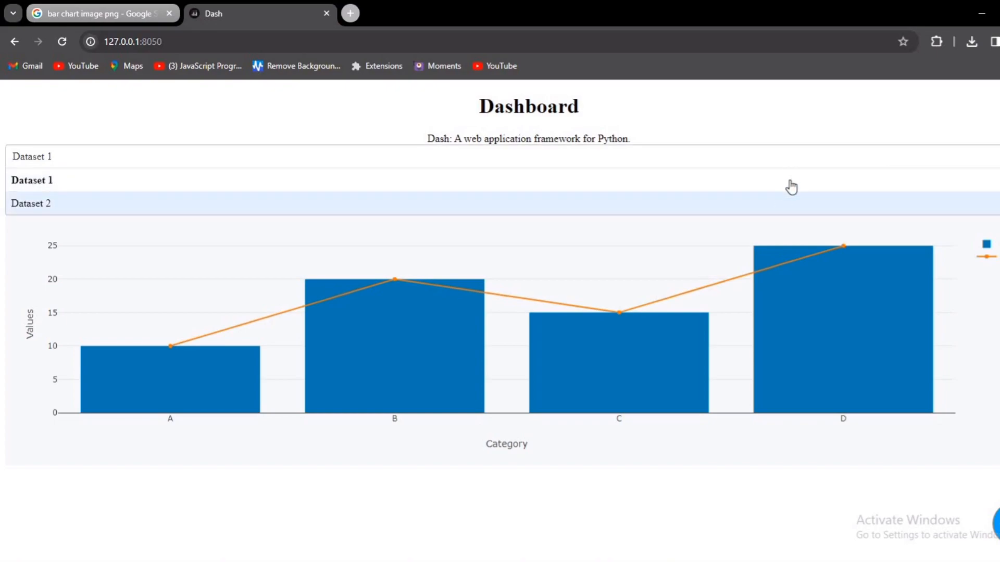
pyautogui.click(30, 203)
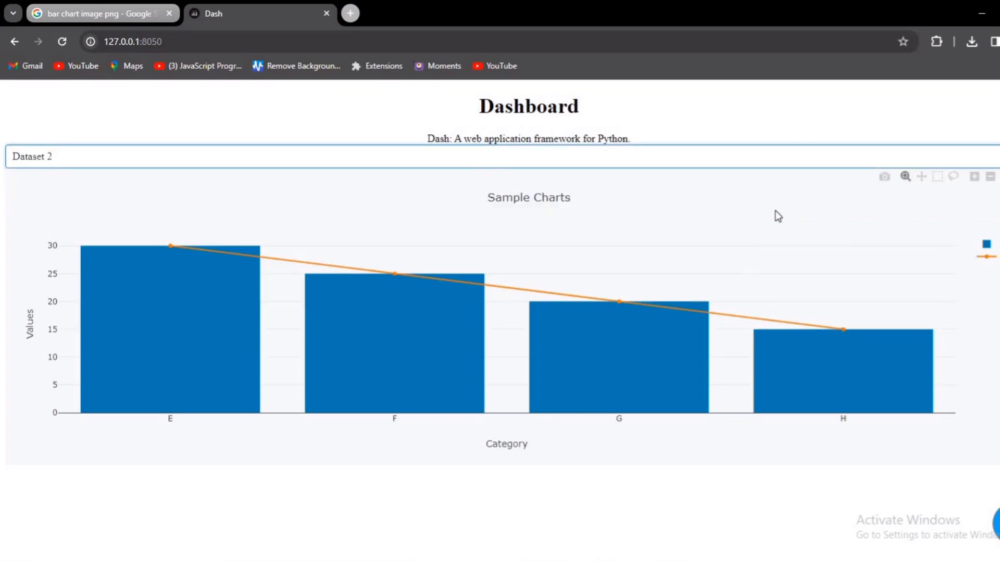
pyautogui.moveTo(804, 349)
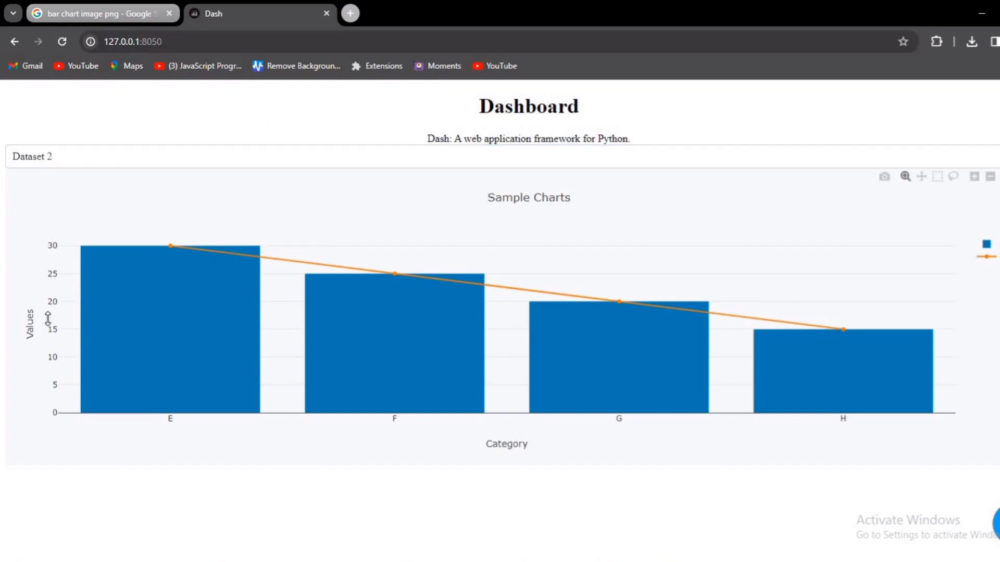
pyautogui.moveTo(937, 176)
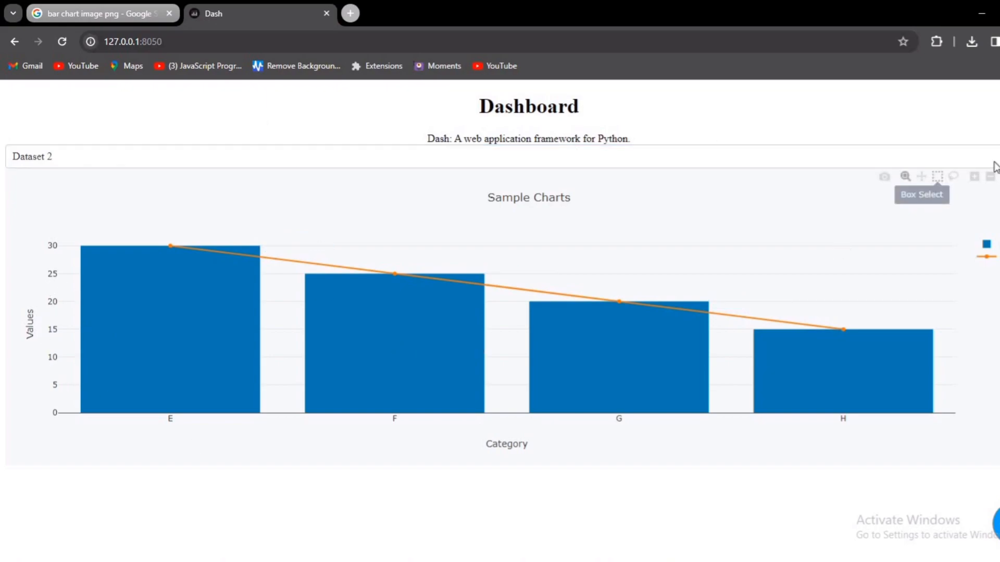
pyautogui.click(31, 157)
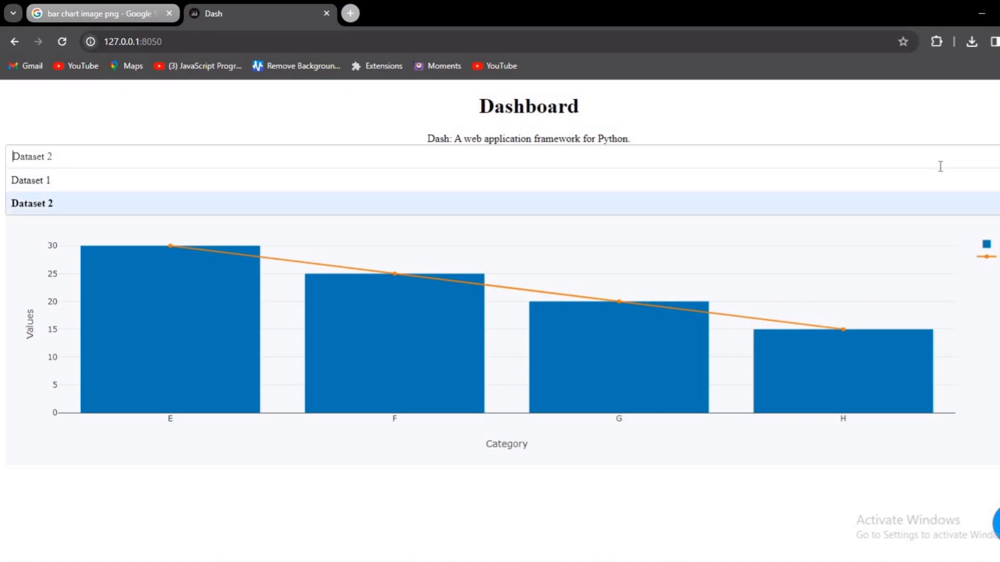
pyautogui.click(30, 180)
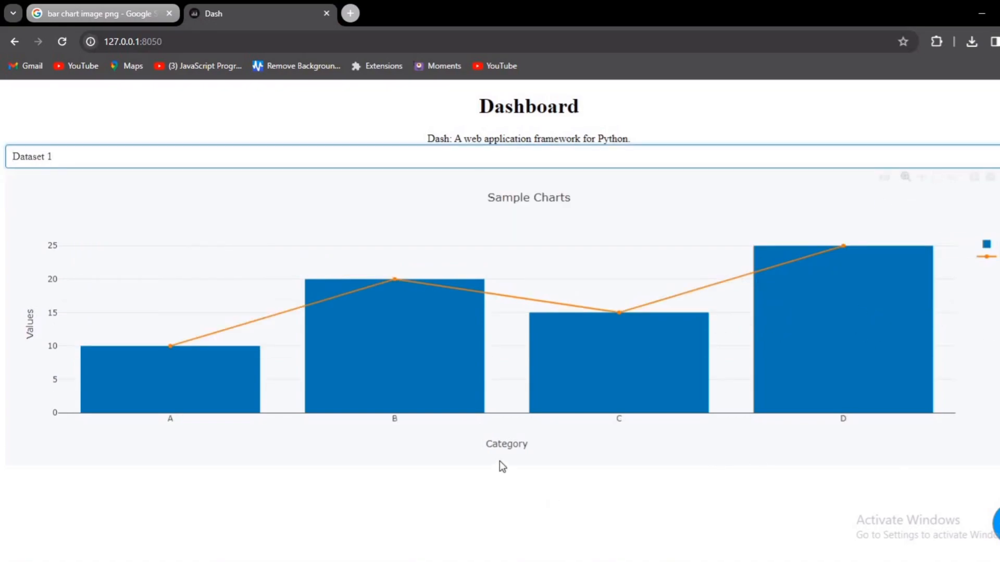